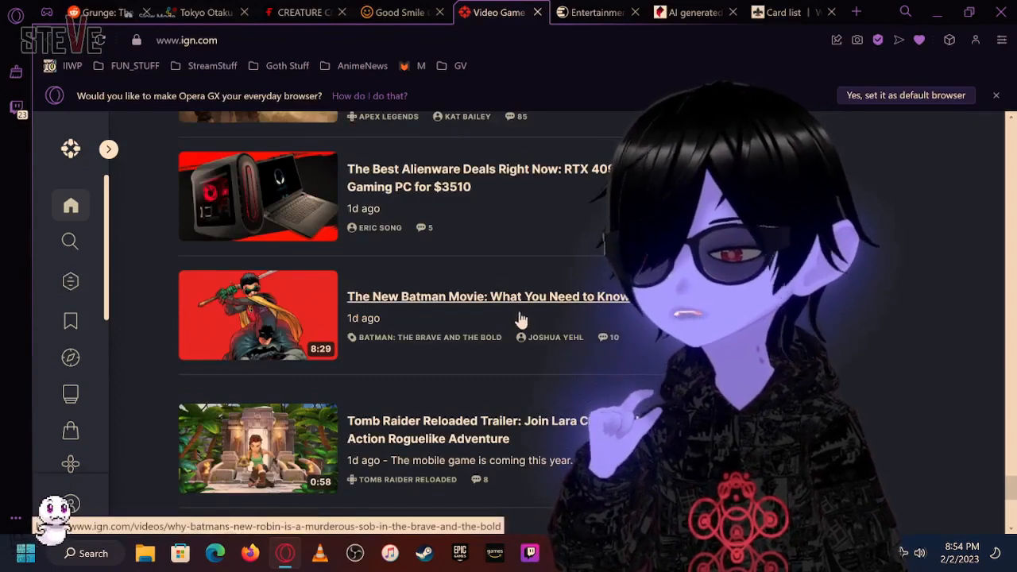
mouse_move(620, 317)
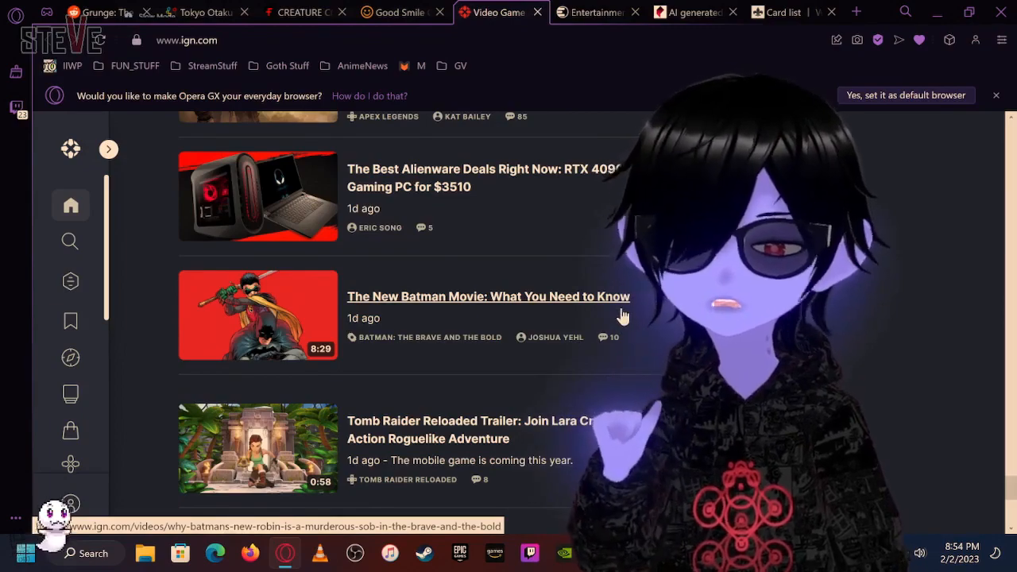
scroll(down, 3)
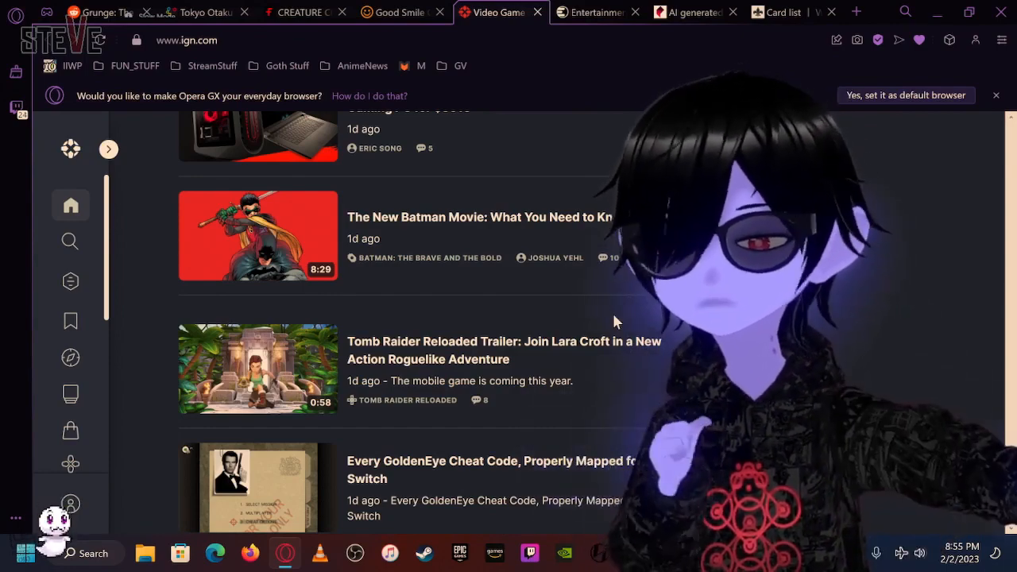
scroll(down, 3)
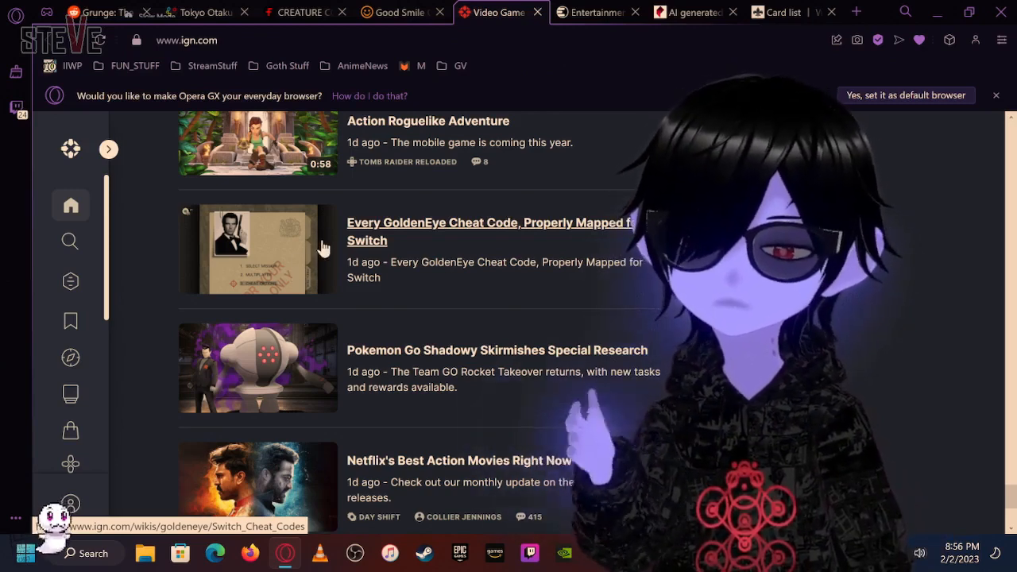
scroll(down, 3)
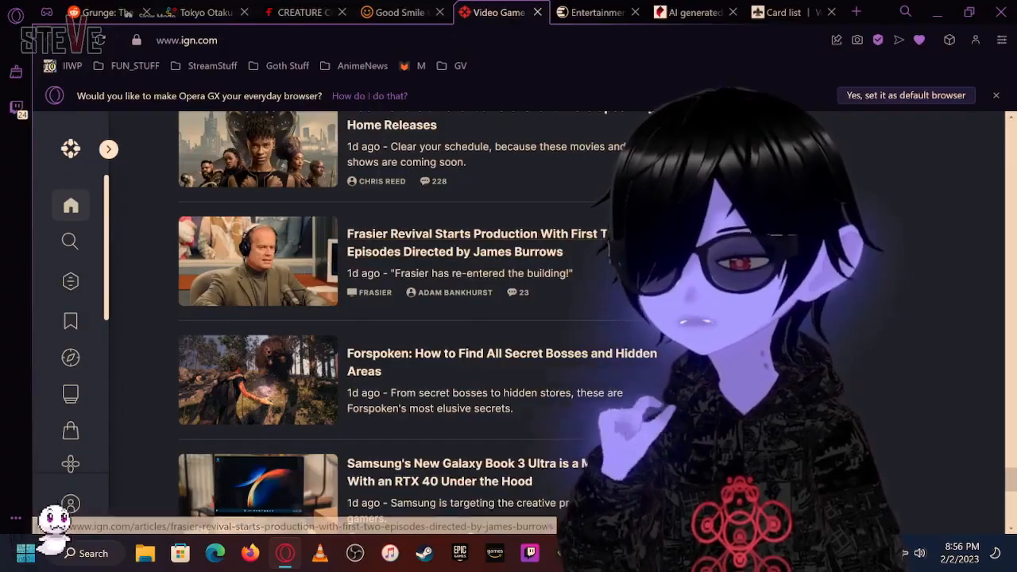
scroll(down, 3)
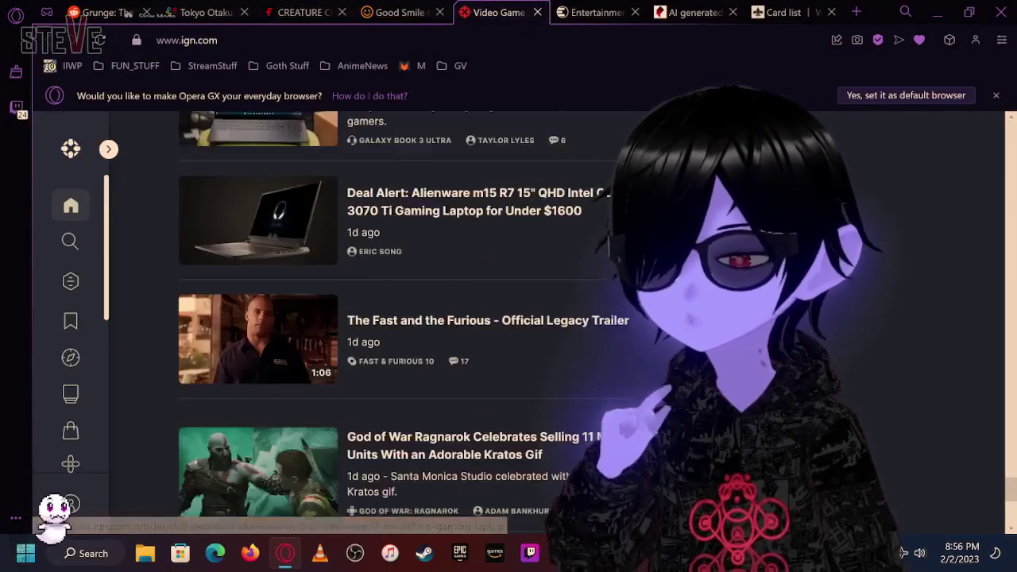
scroll(down, 3)
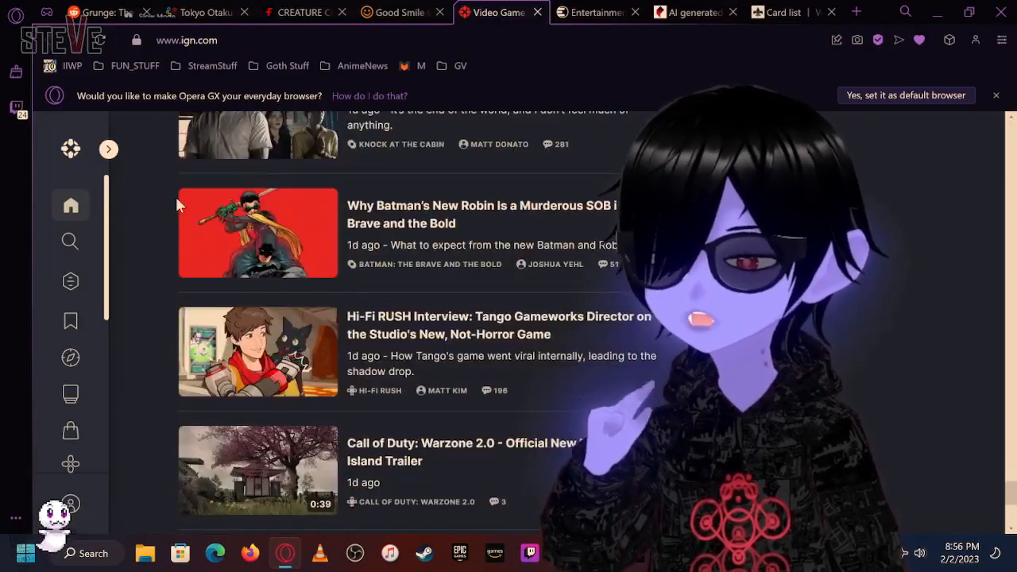
scroll(down, 3)
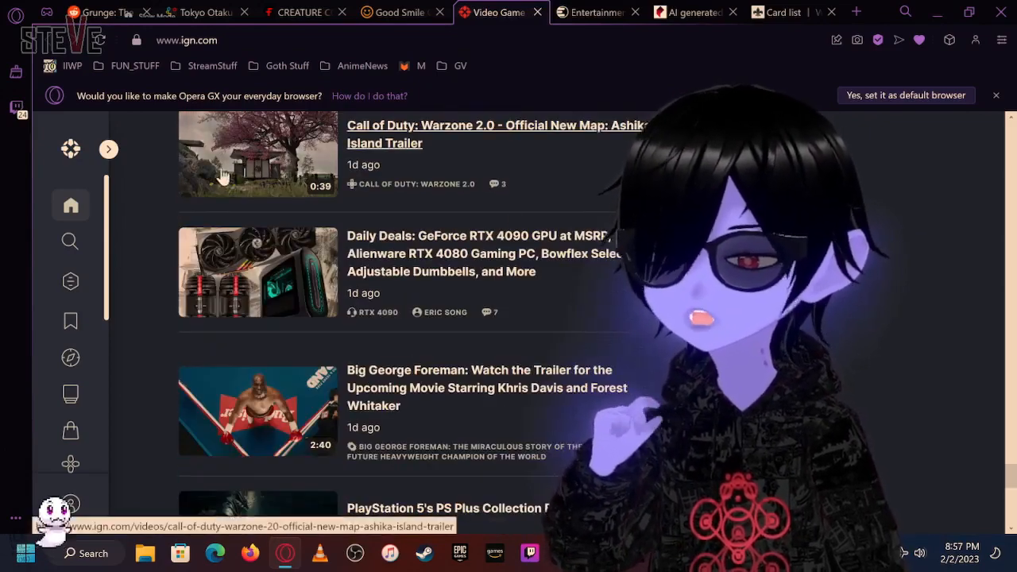
scroll(down, 3)
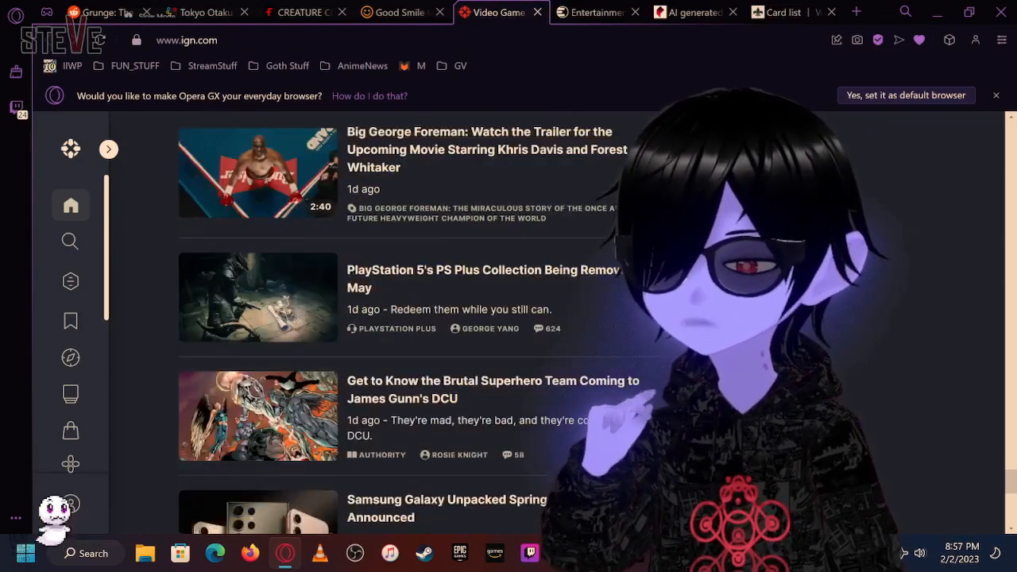
mouse_move(256, 215)
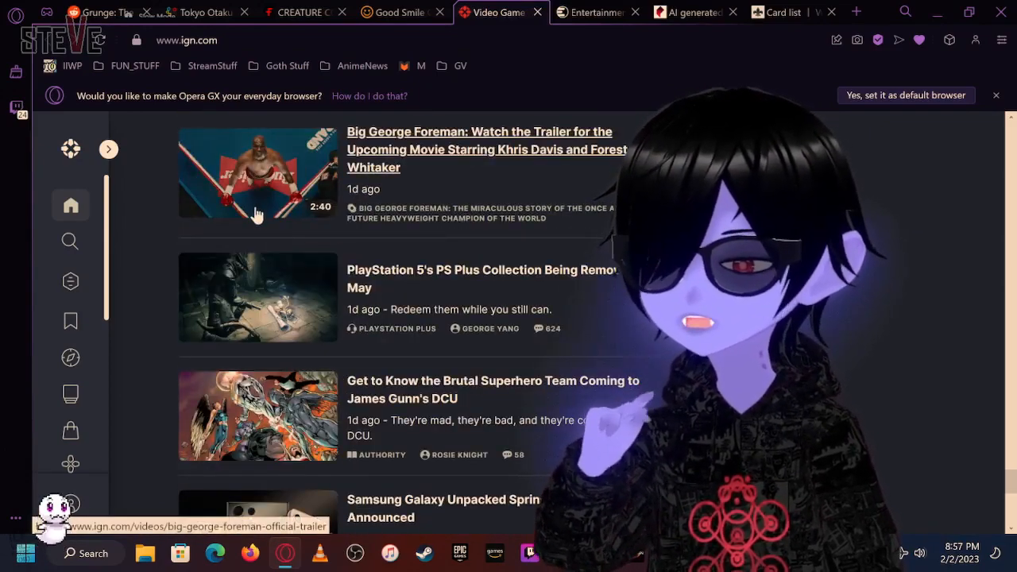
scroll(down, 3)
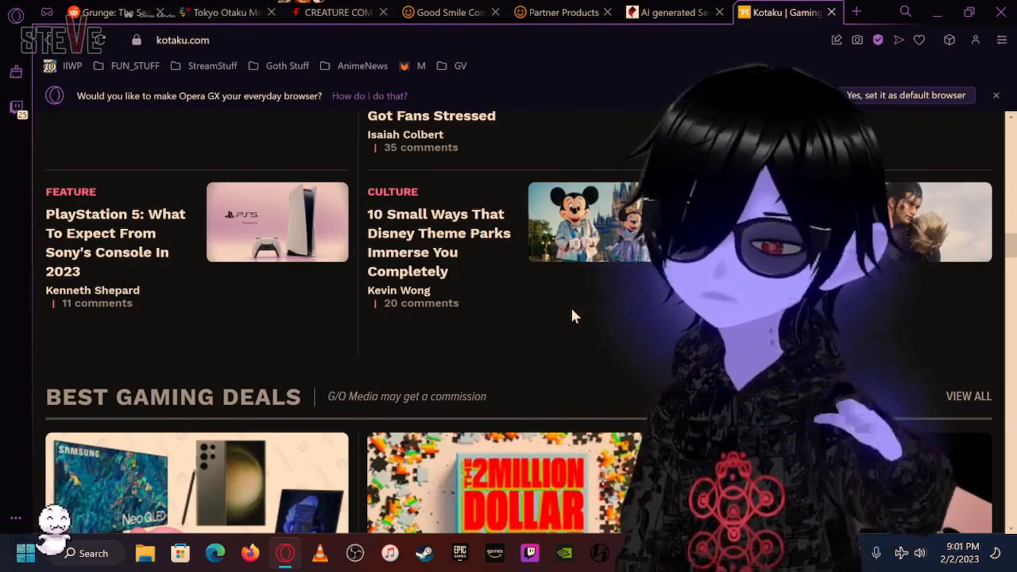
mouse_move(584, 203)
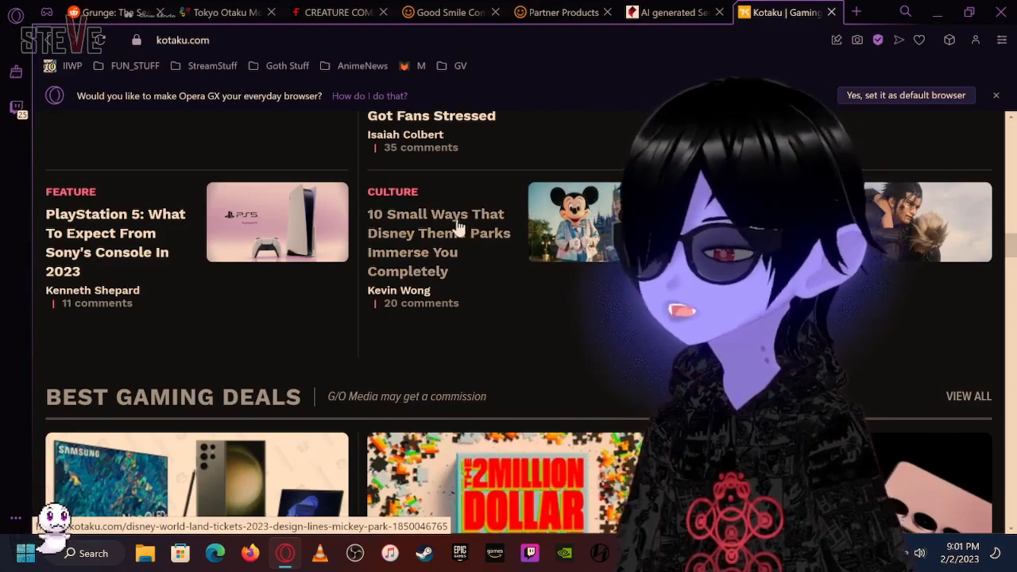
scroll(down, 3)
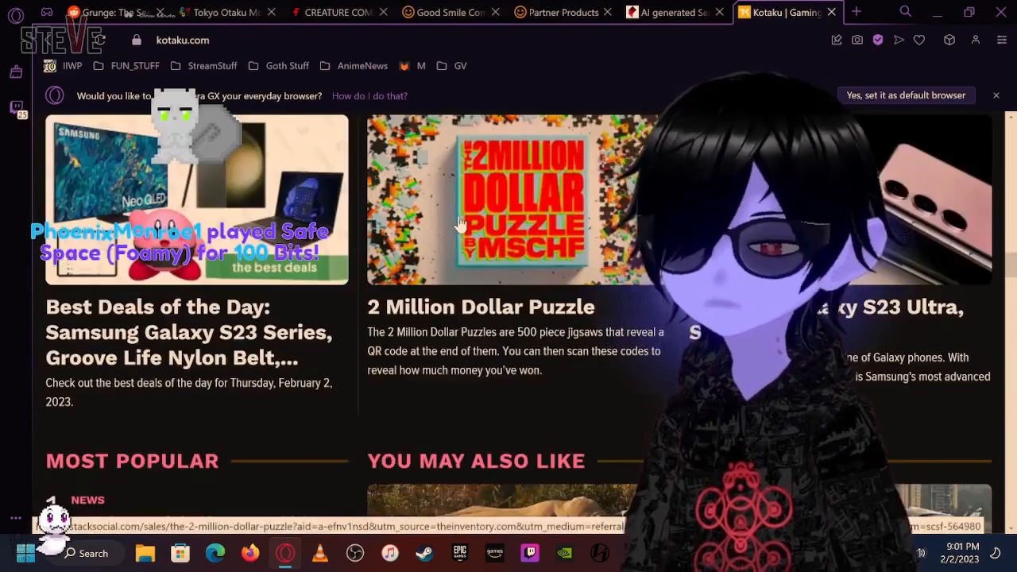
scroll(down, 3)
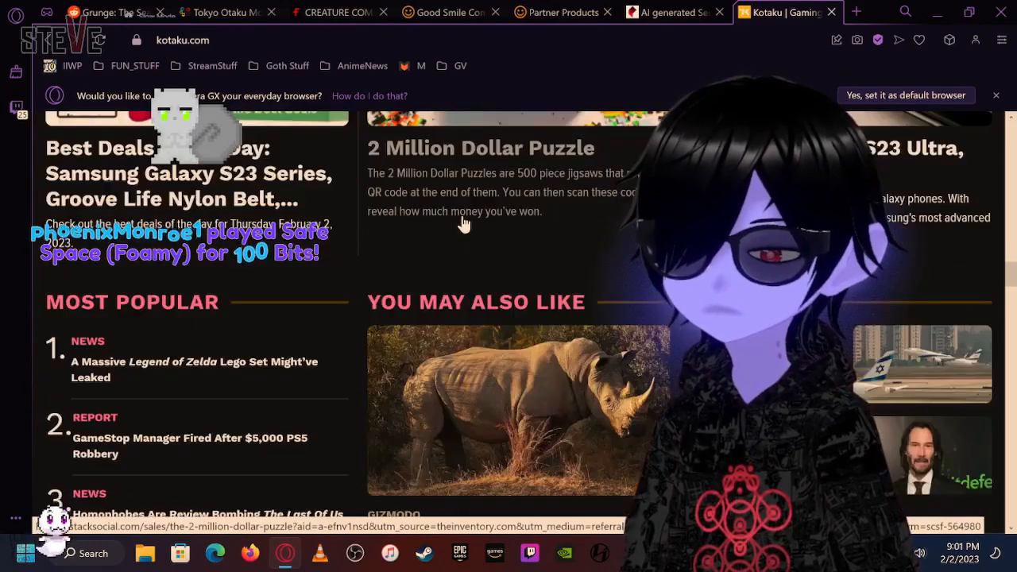
scroll(down, 3)
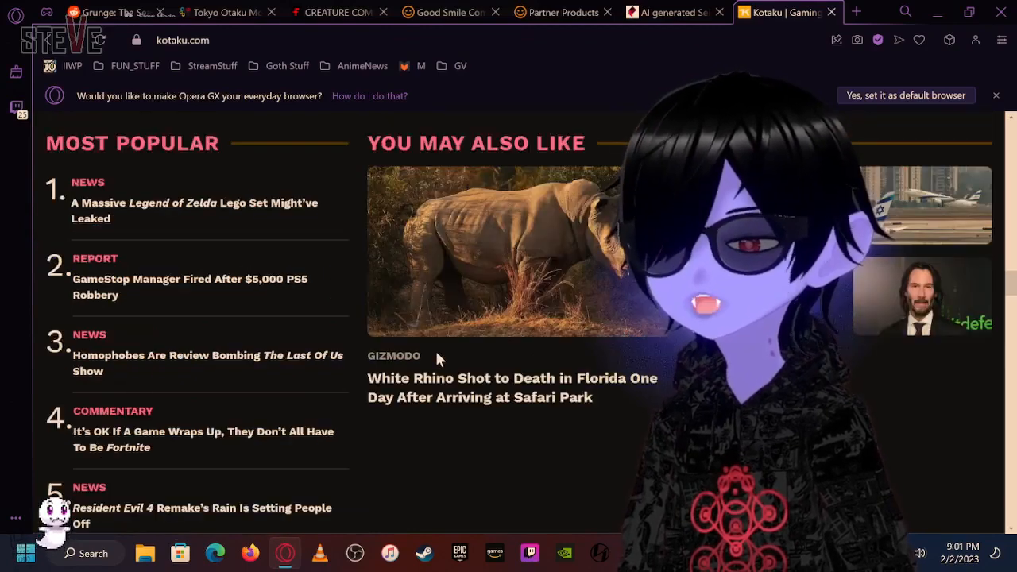
scroll(down, 3)
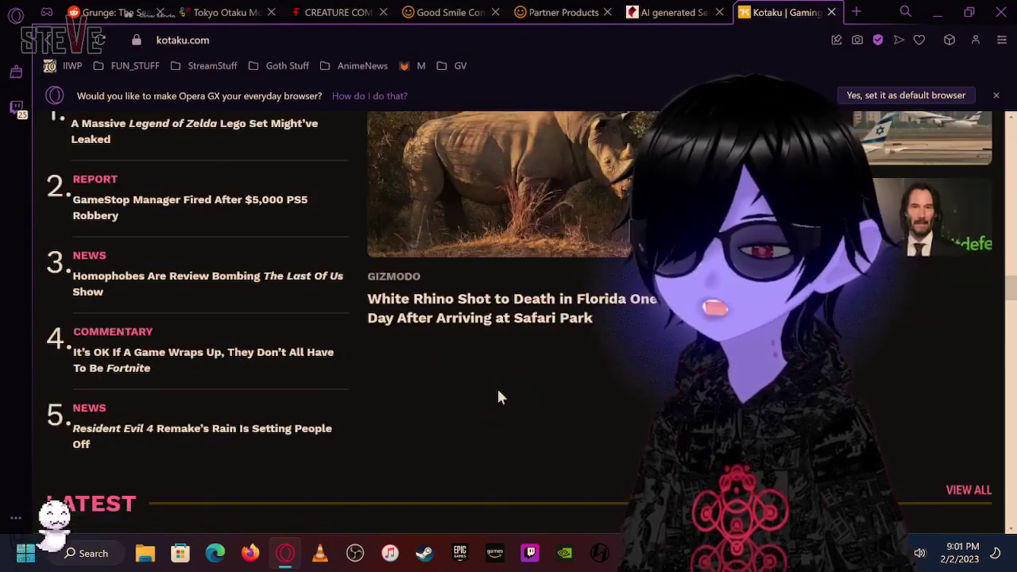
scroll(down, 3)
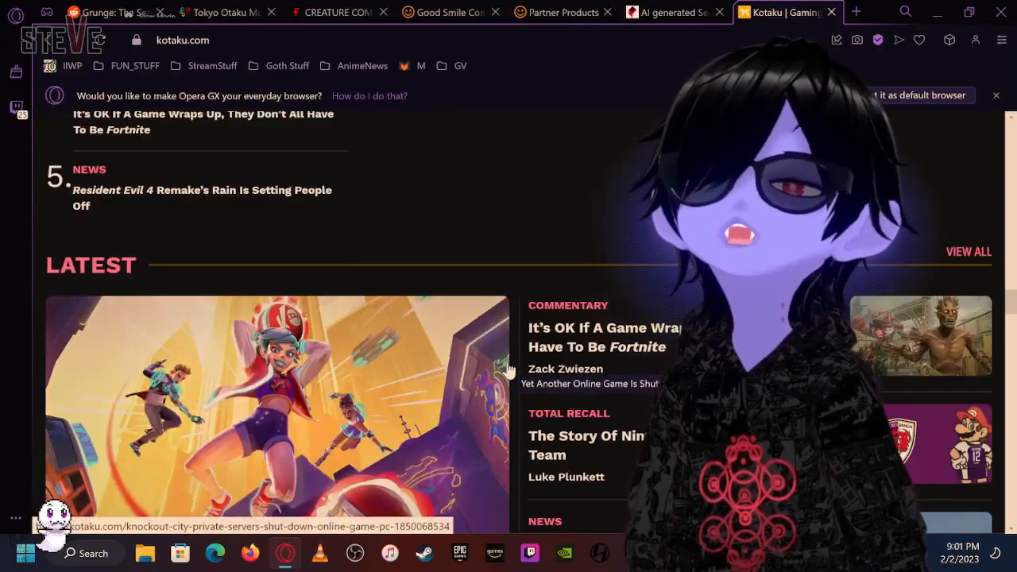
scroll(down, 3)
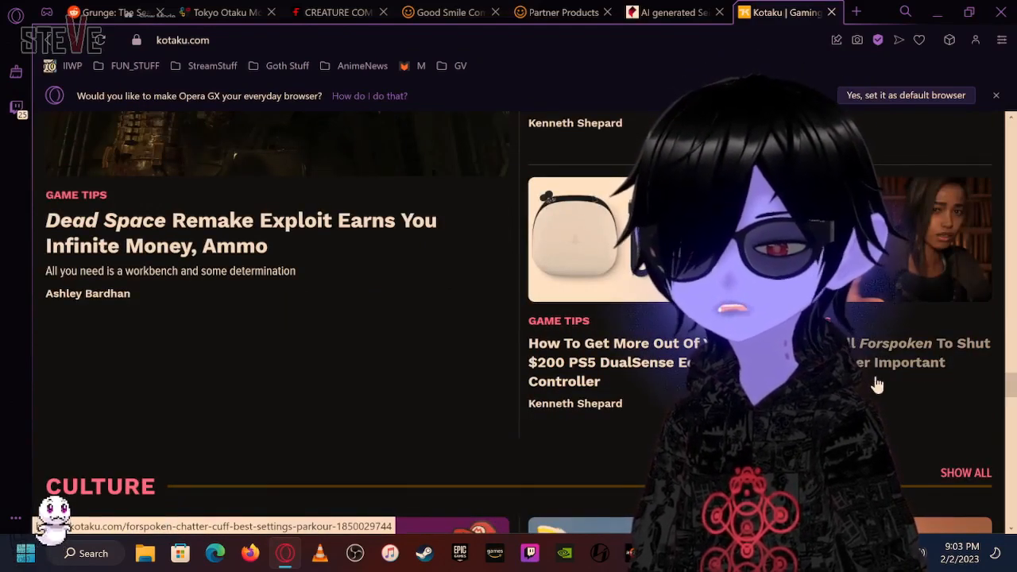
scroll(down, 3)
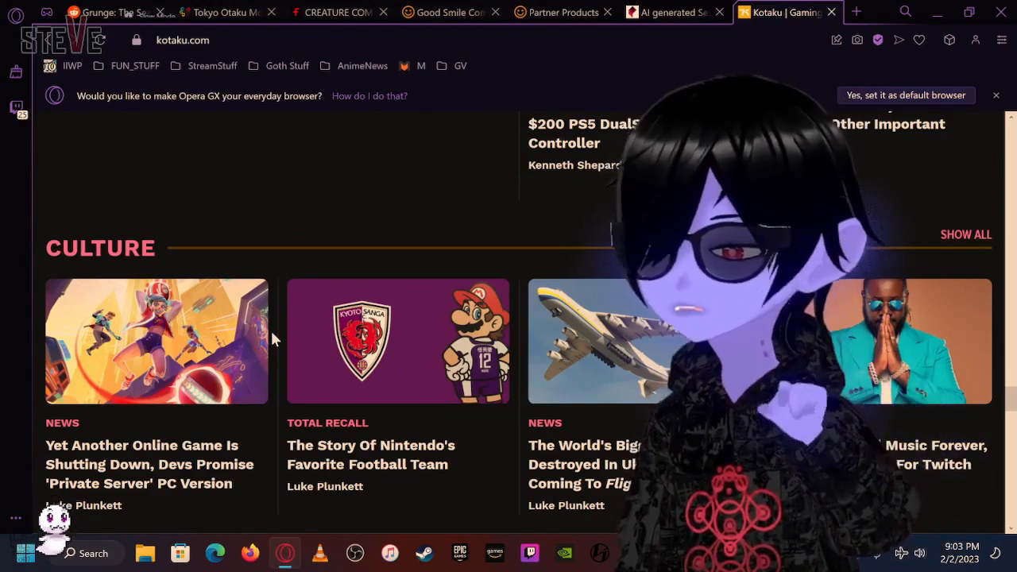
mouse_move(155, 257)
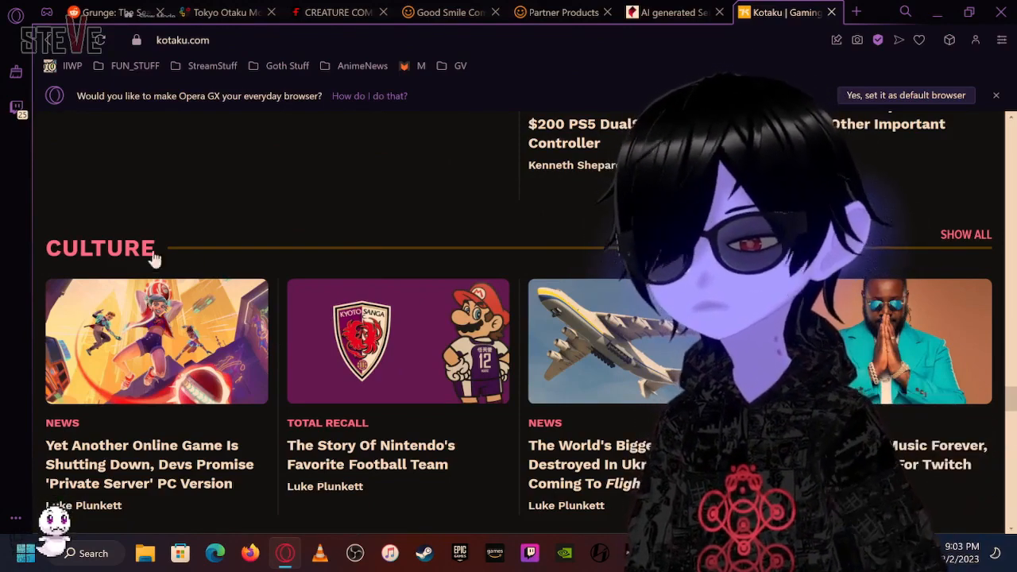
scroll(down, 3)
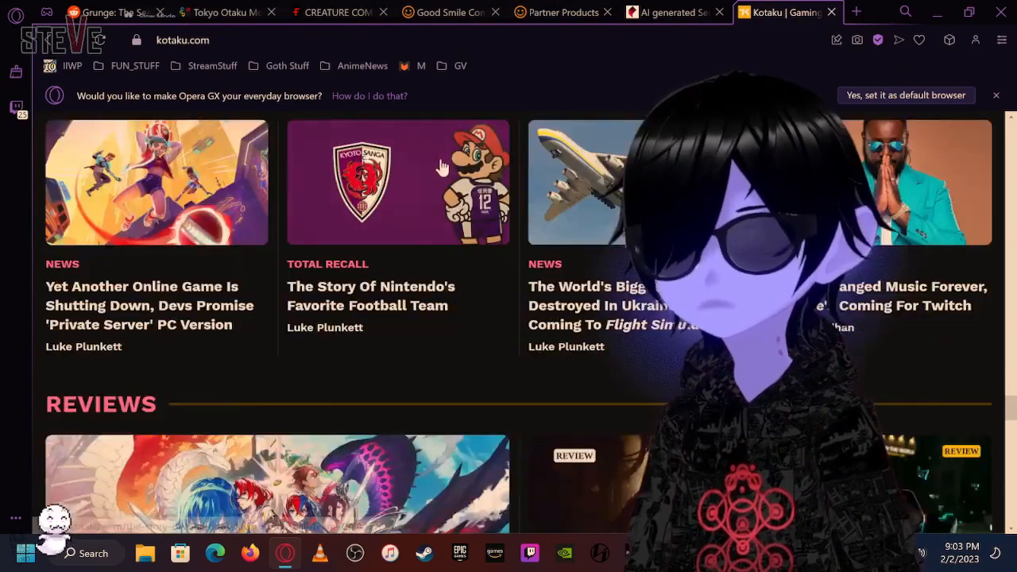
mouse_move(427, 205)
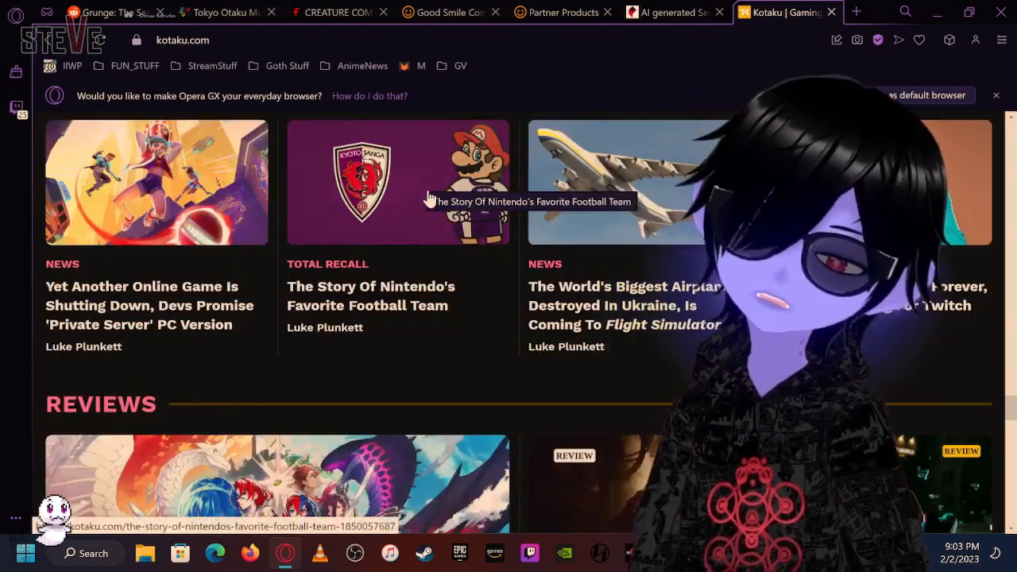
scroll(down, 3)
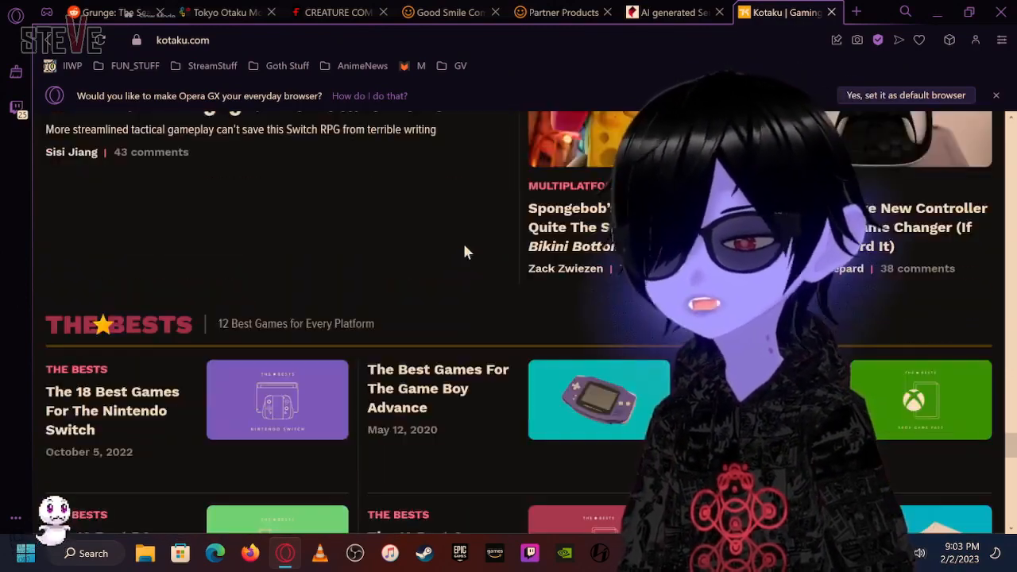
scroll(up, 3)
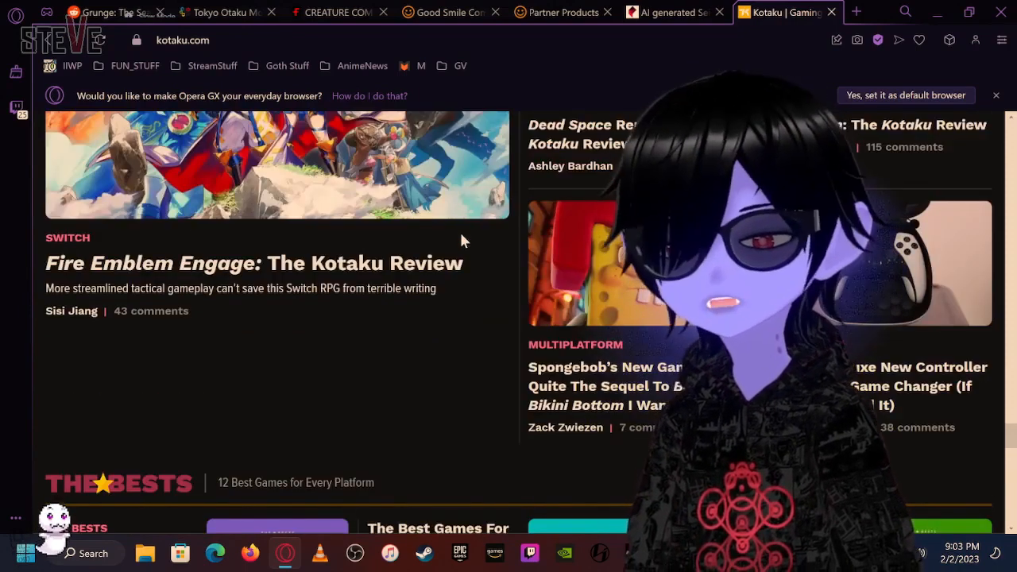
mouse_move(626, 283)
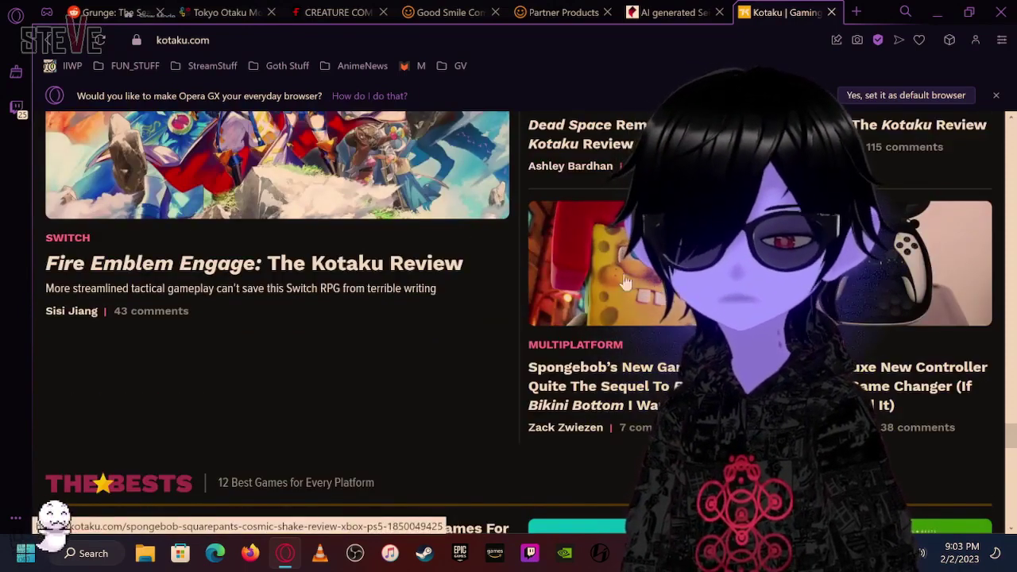
scroll(up, 3)
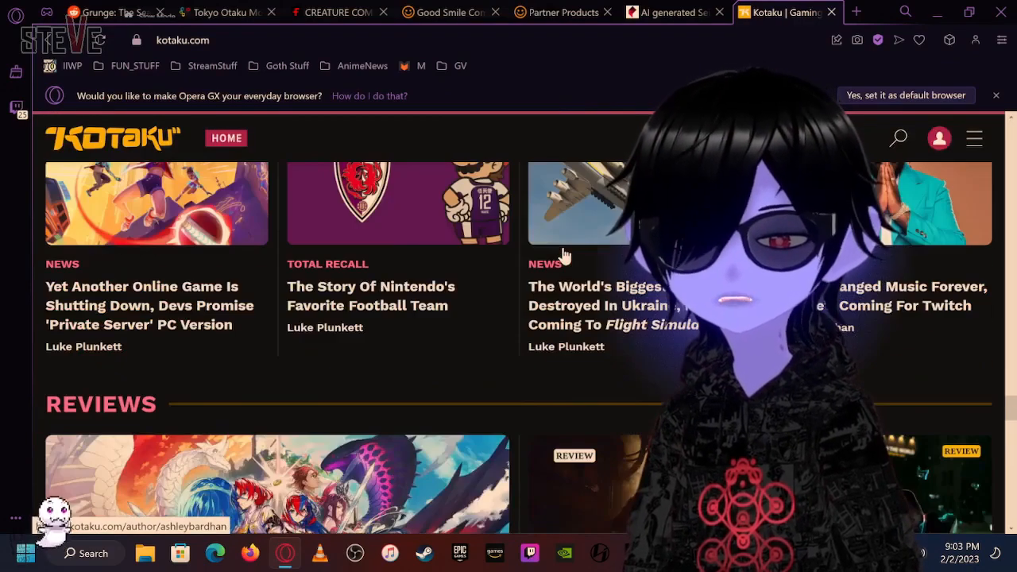
scroll(down, 3)
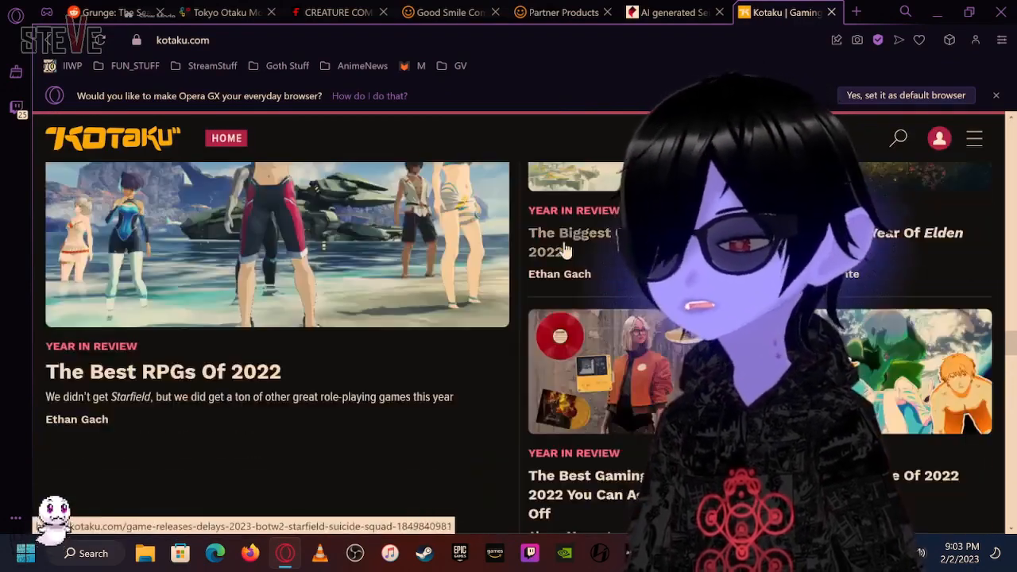
scroll(down, 3)
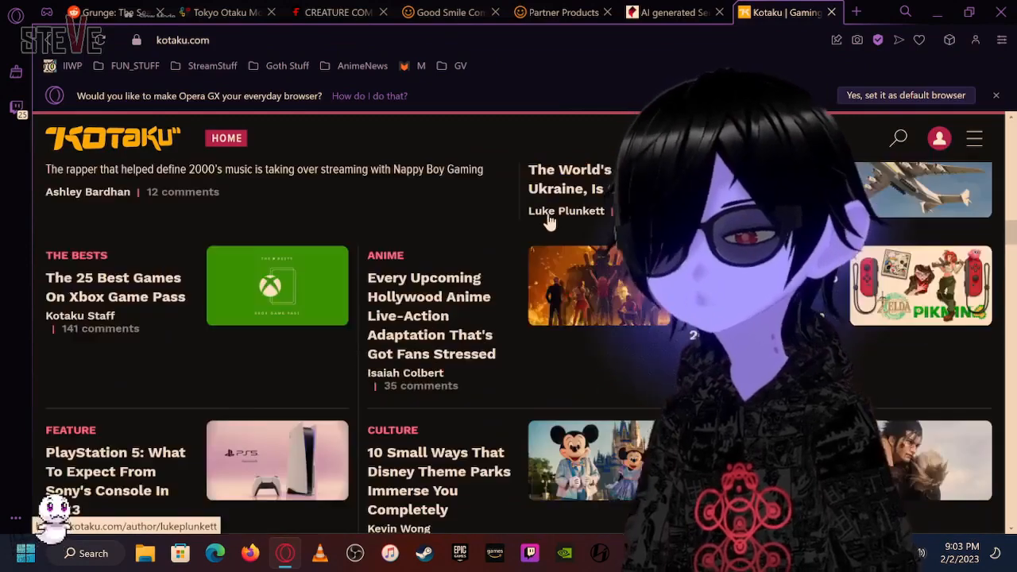
scroll(down, 3)
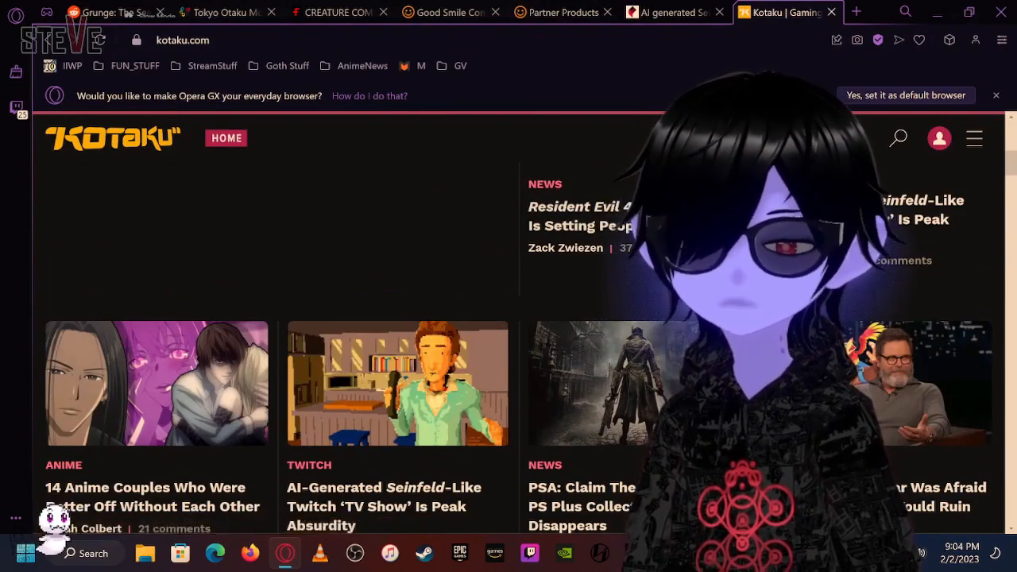
scroll(down, 3)
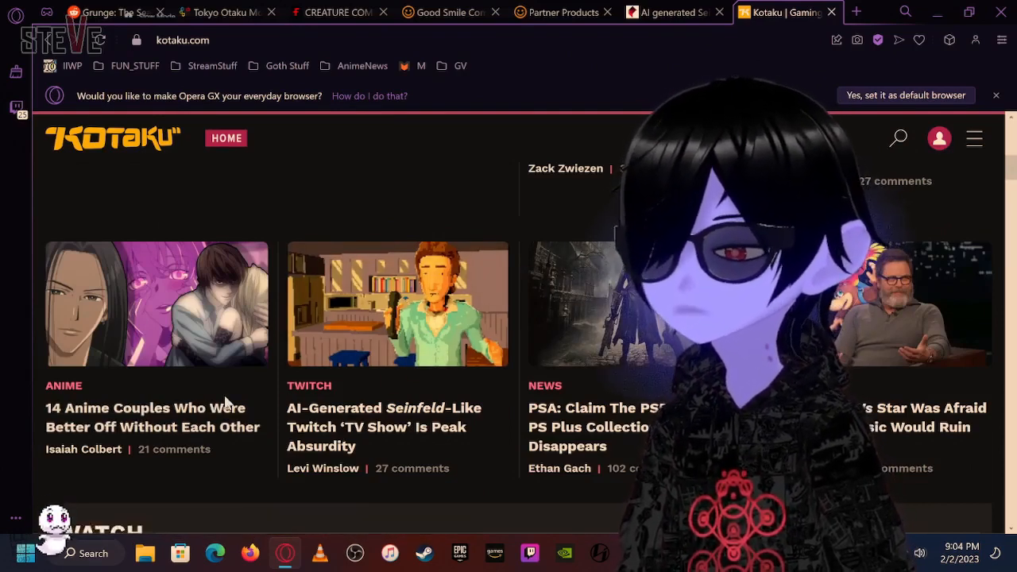
mouse_move(181, 315)
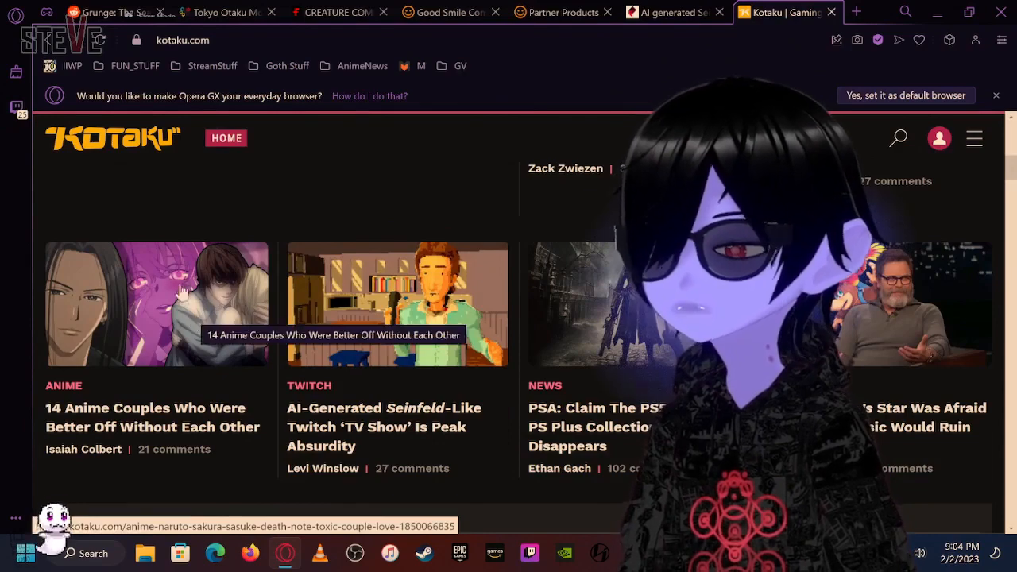
mouse_move(203, 439)
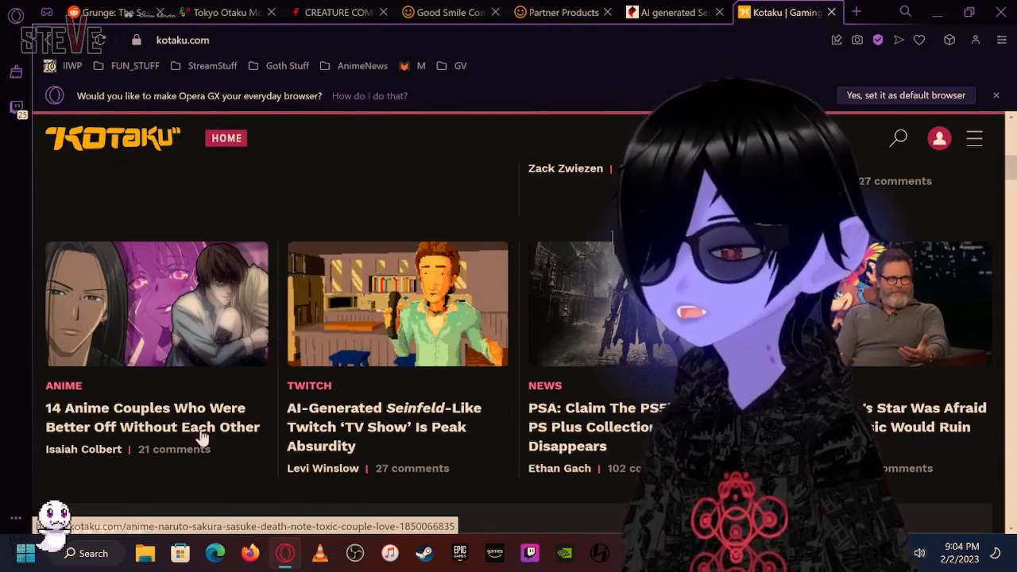